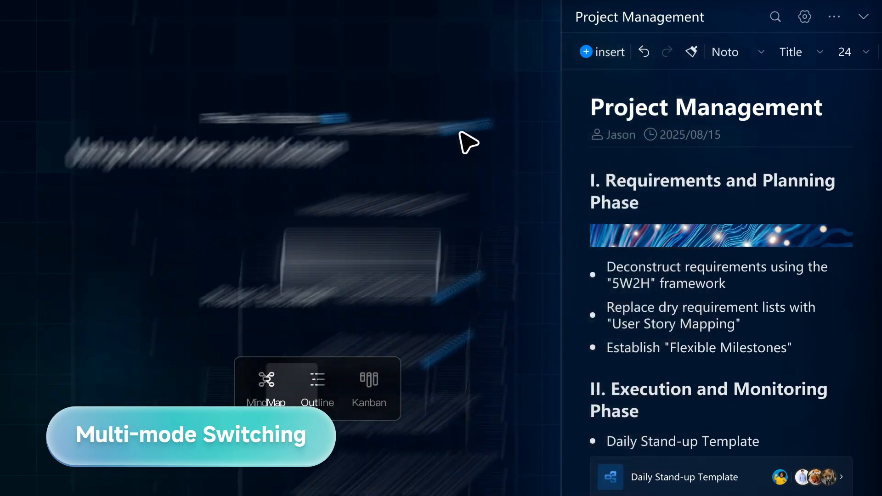
Step: Switch the Project Management map to the Kanban view with phase columns of task cards
{"action": "left_click", "coordinate": [369, 391]}
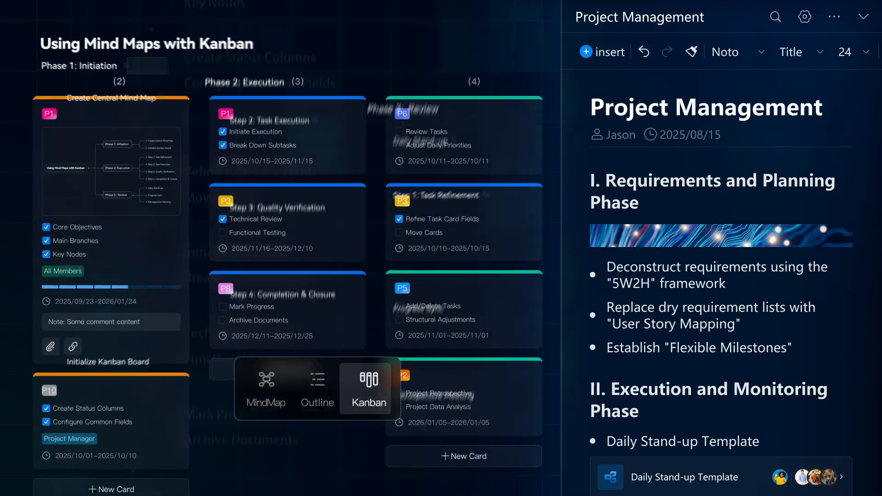